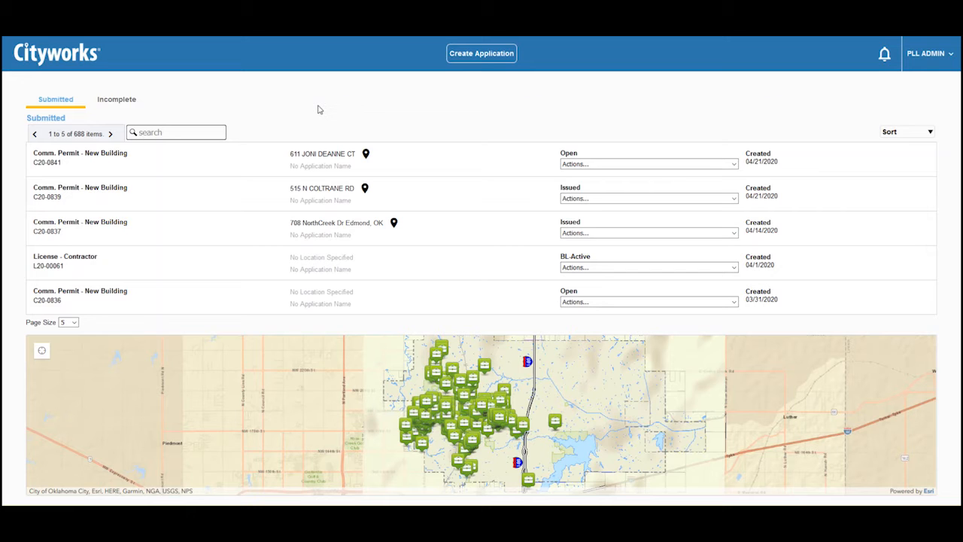
Begin a new application of type Comm. Permit - New Building, landing on step 1 of 6.
click(481, 53)
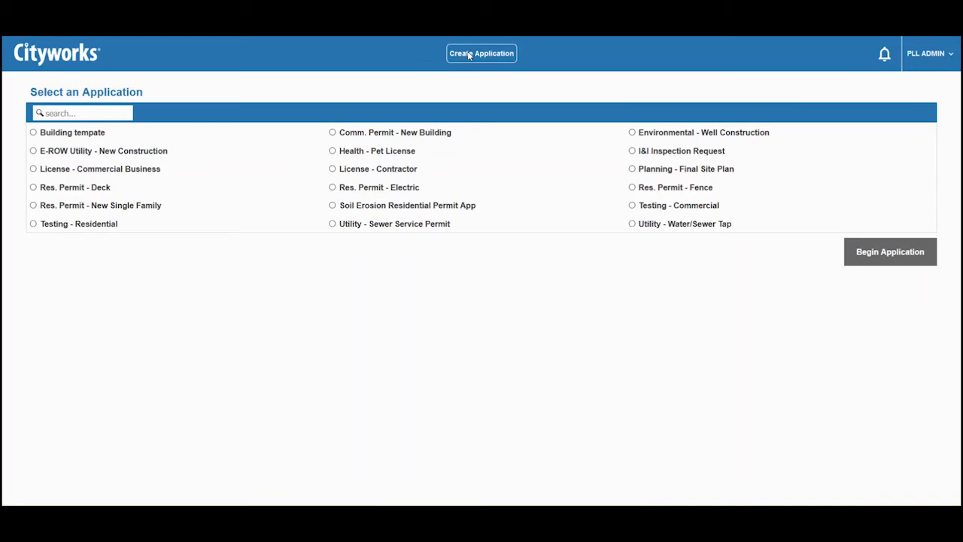
mouse_move(370, 141)
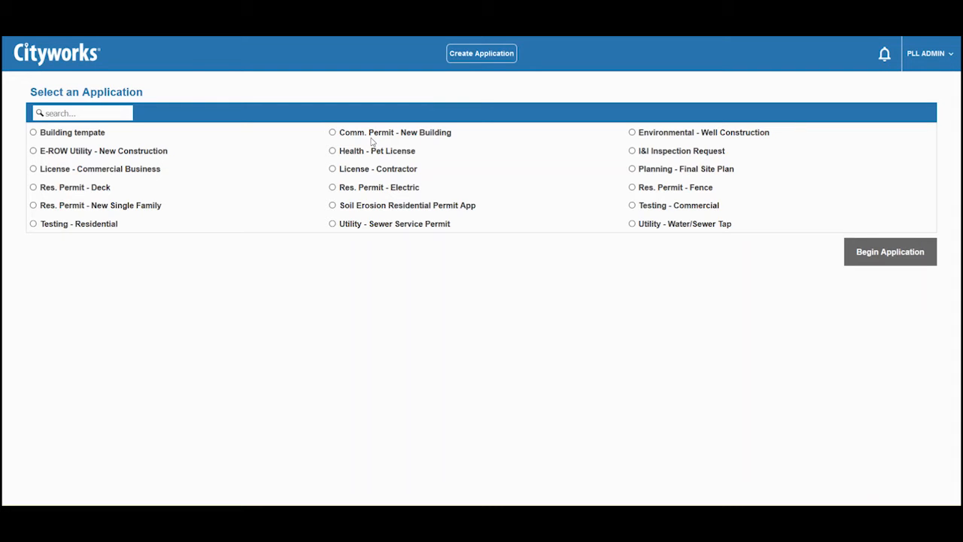
click(332, 132)
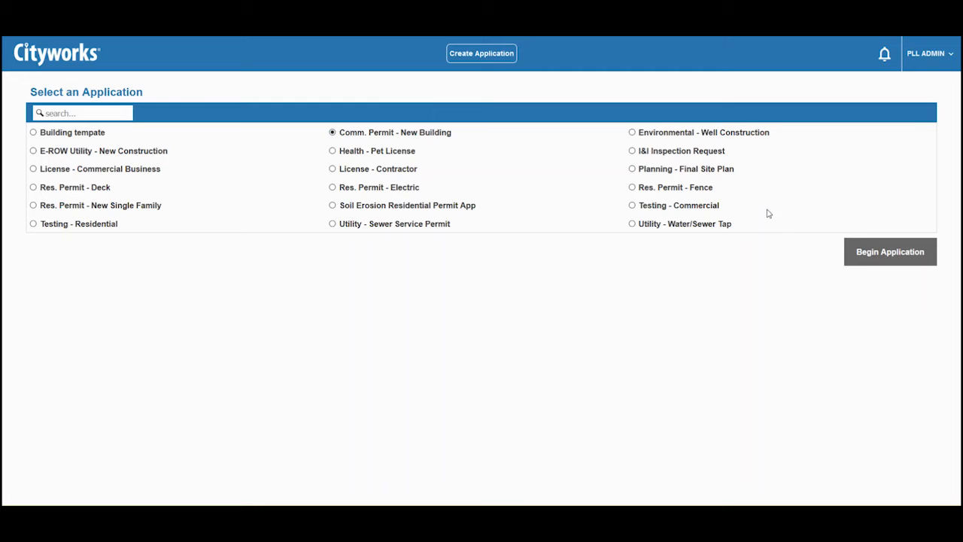
click(889, 251)
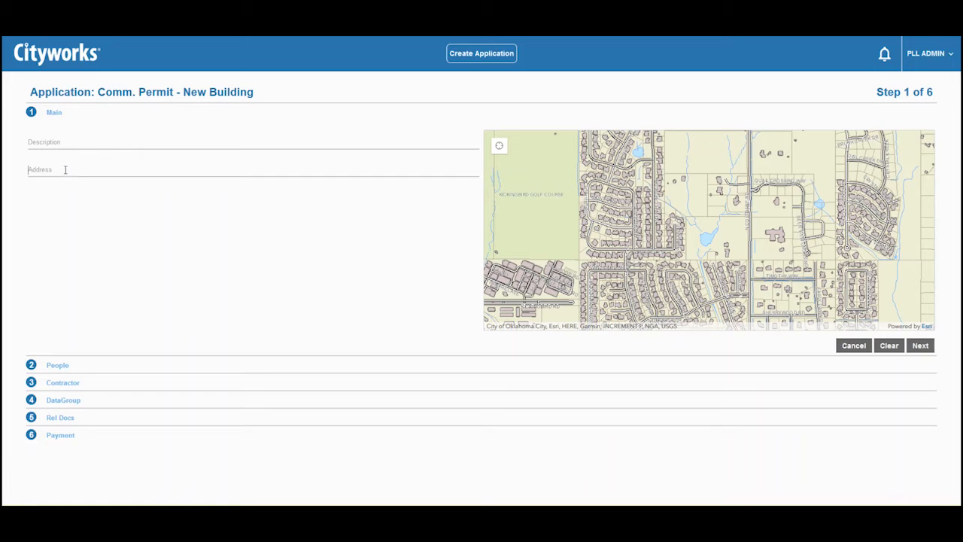
mouse_move(710, 219)
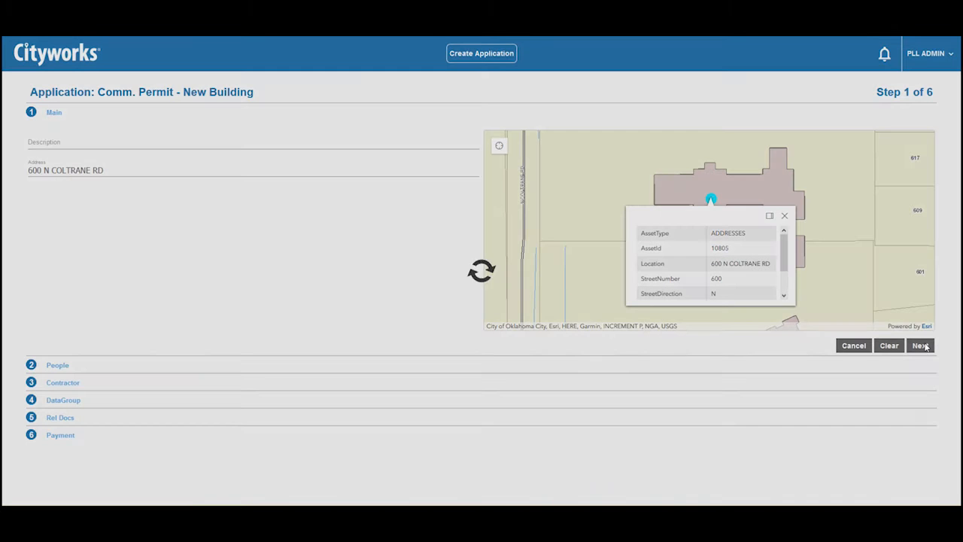
click(921, 344)
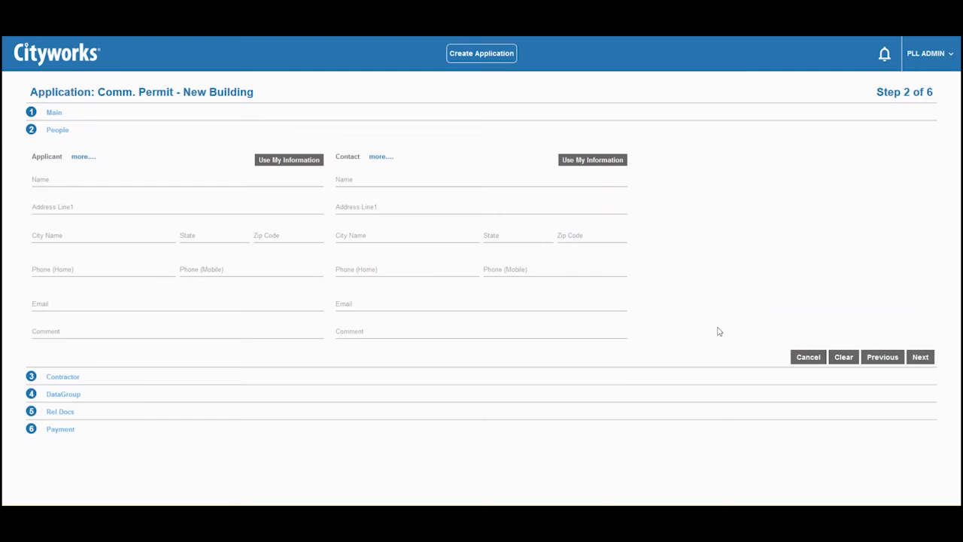
mouse_move(664, 314)
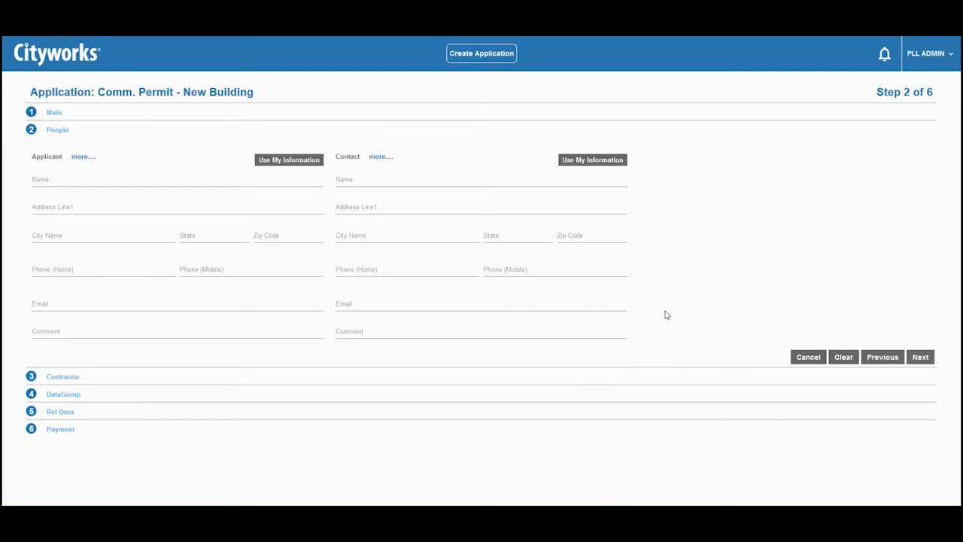
mouse_move(856, 338)
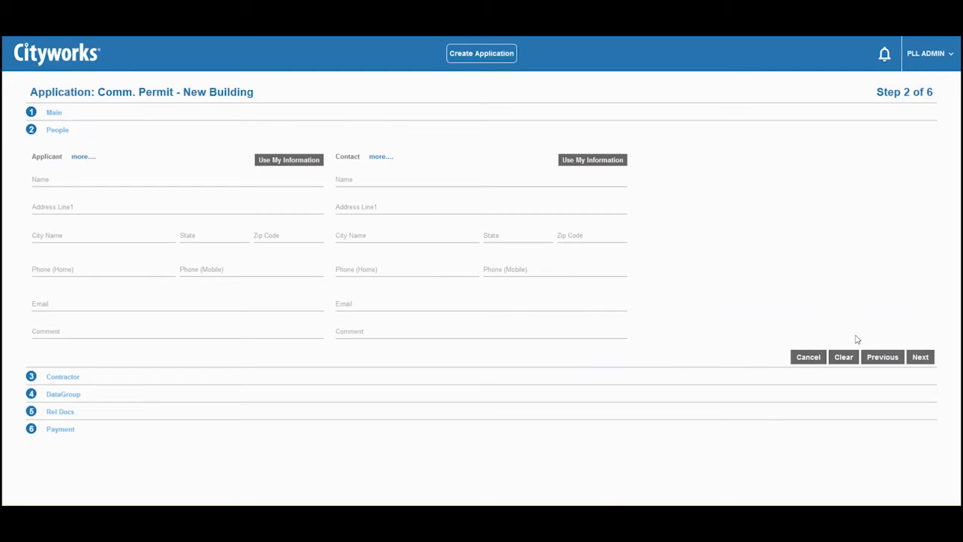
Fill the Applicant via Use My Information and advance to step 3 of 6, Contractor.
click(289, 159)
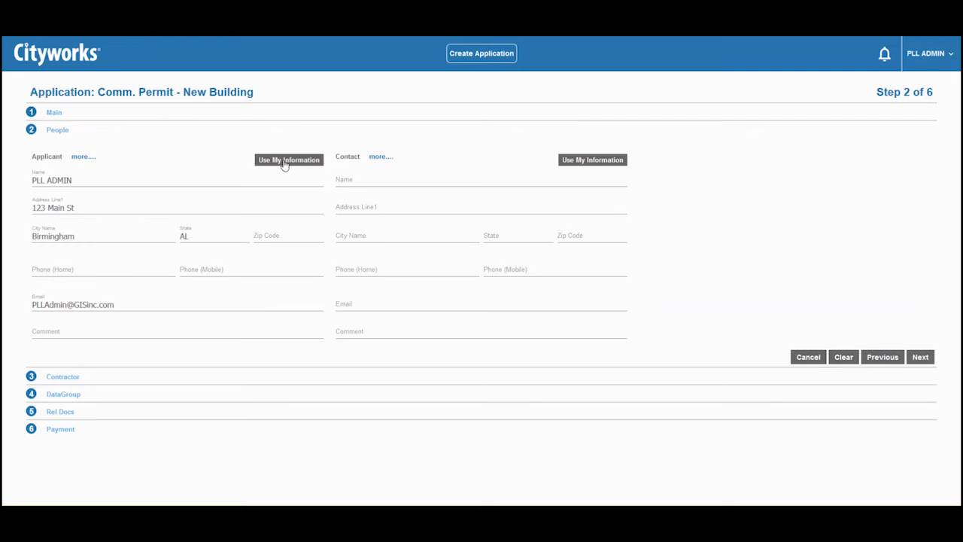
click(919, 356)
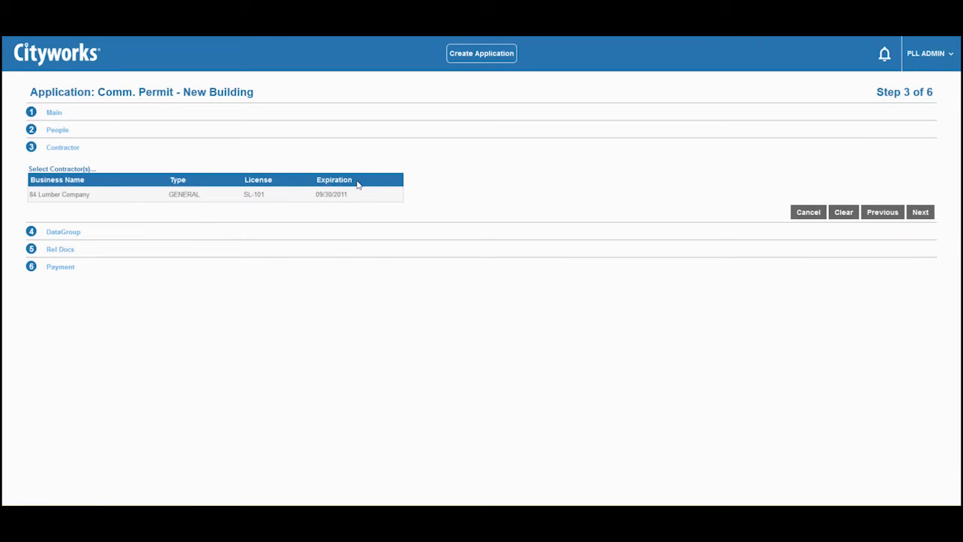
mouse_move(264, 201)
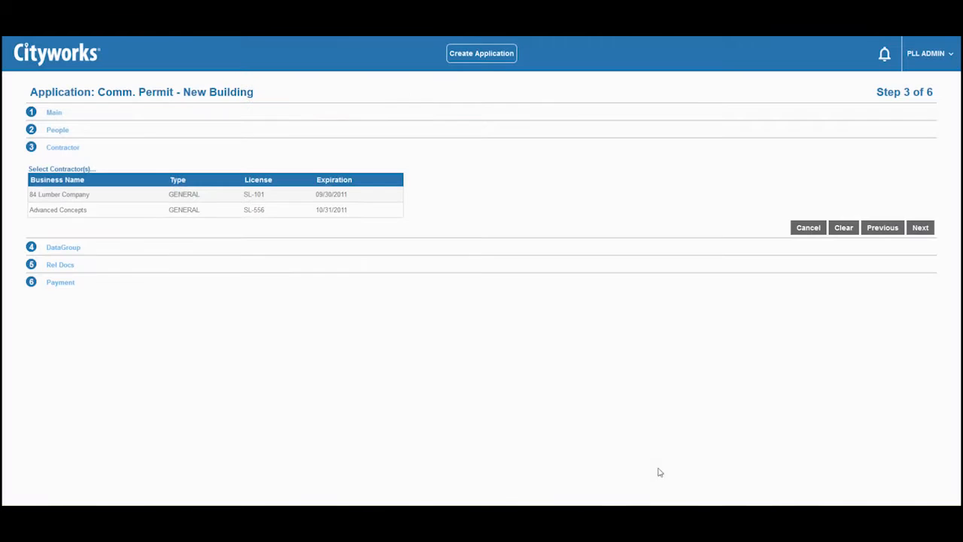
Leave the contractor list as is and advance to step 4 of 6, DataGroup.
click(921, 227)
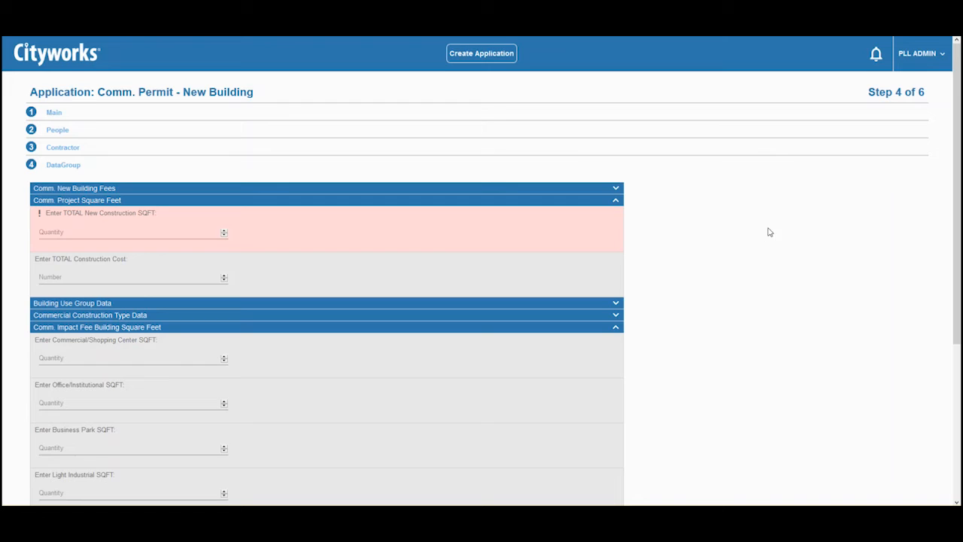
mouse_move(469, 262)
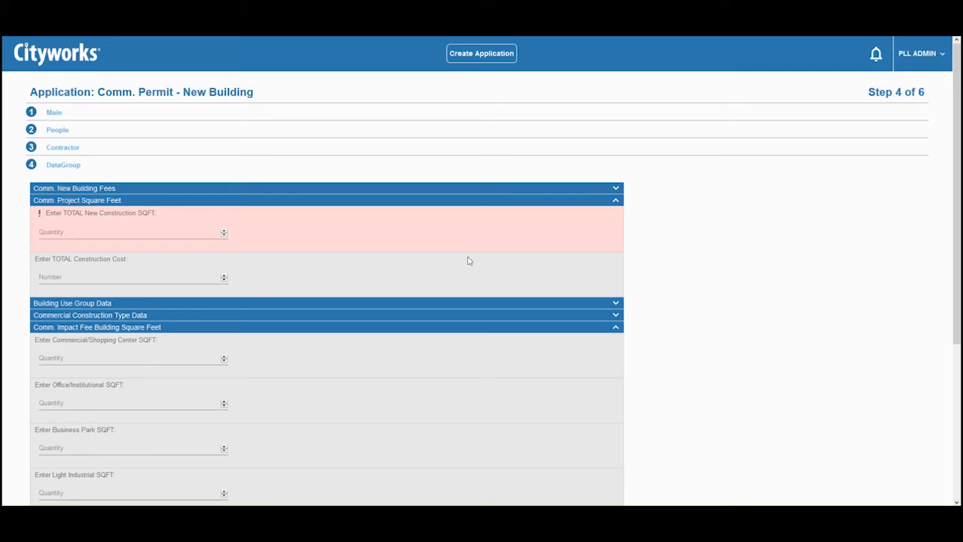
mouse_move(248, 233)
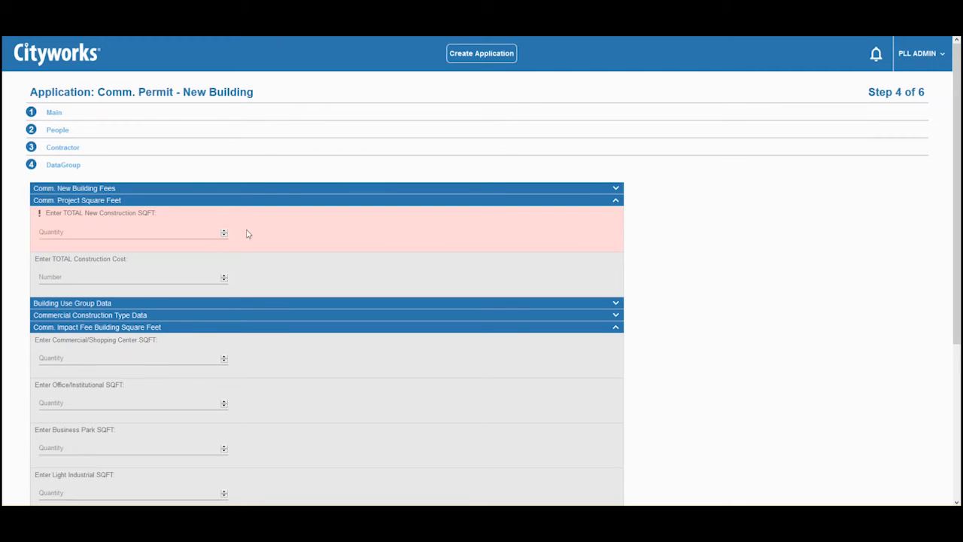
Enter 10000 as TOTAL New Construction SQFT and advance to step 5 of 6, Ref Docs.
click(112, 231)
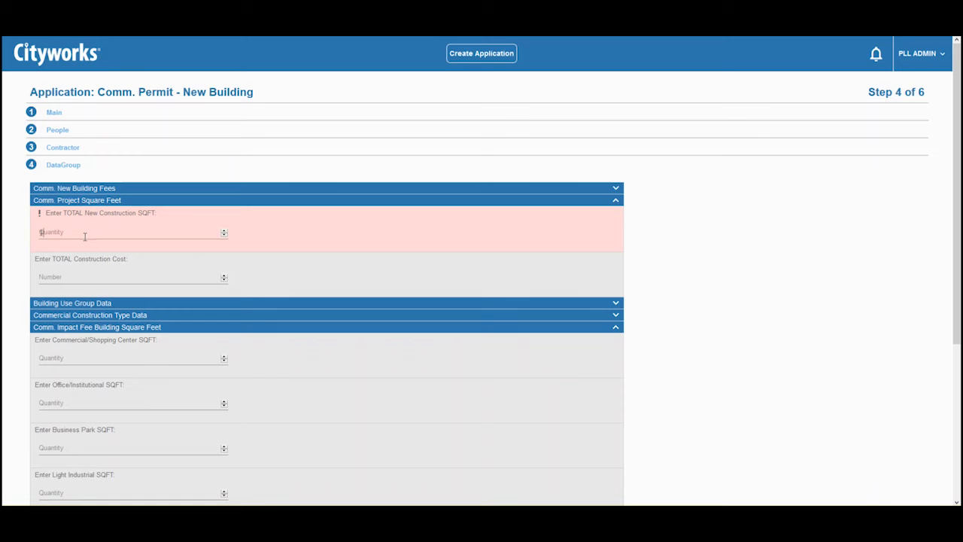
text(10000)
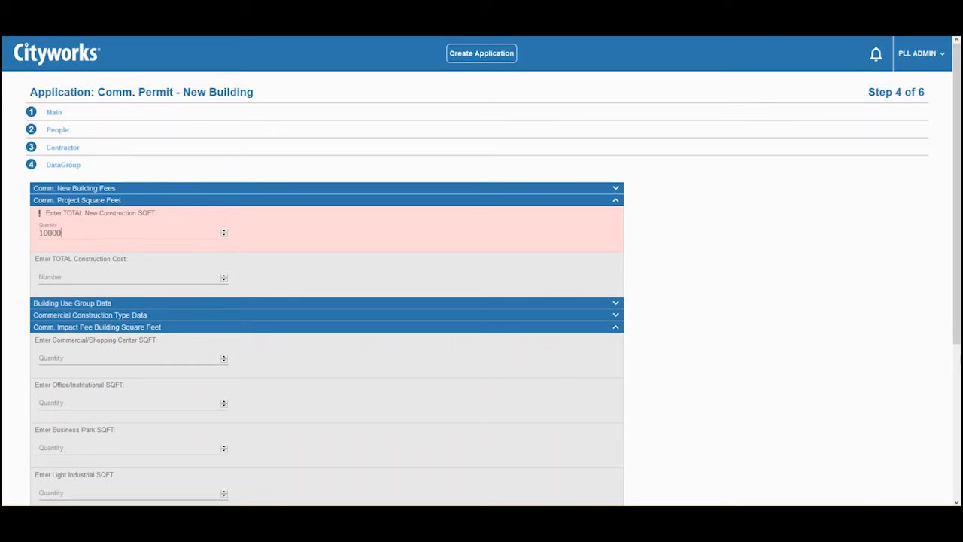
scroll(down, 3)
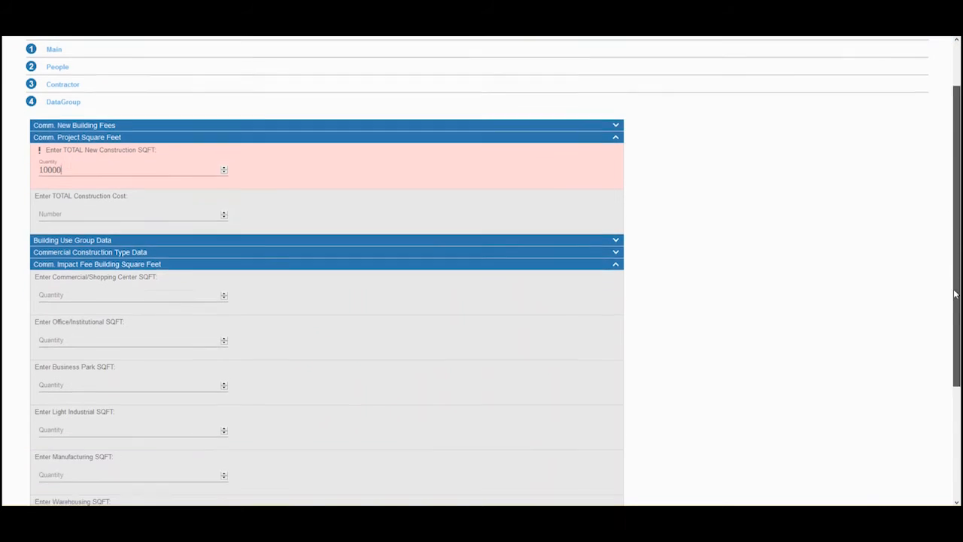
click(919, 445)
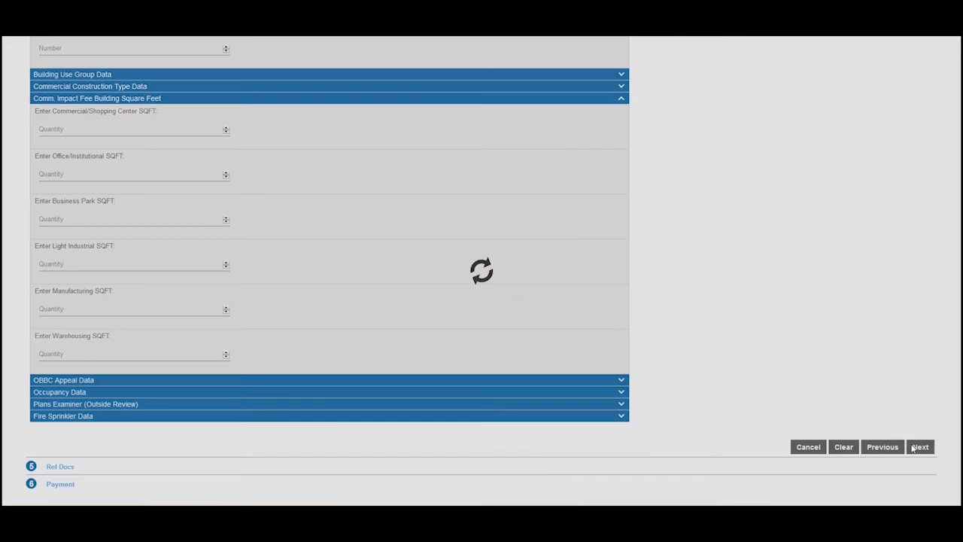
click(920, 445)
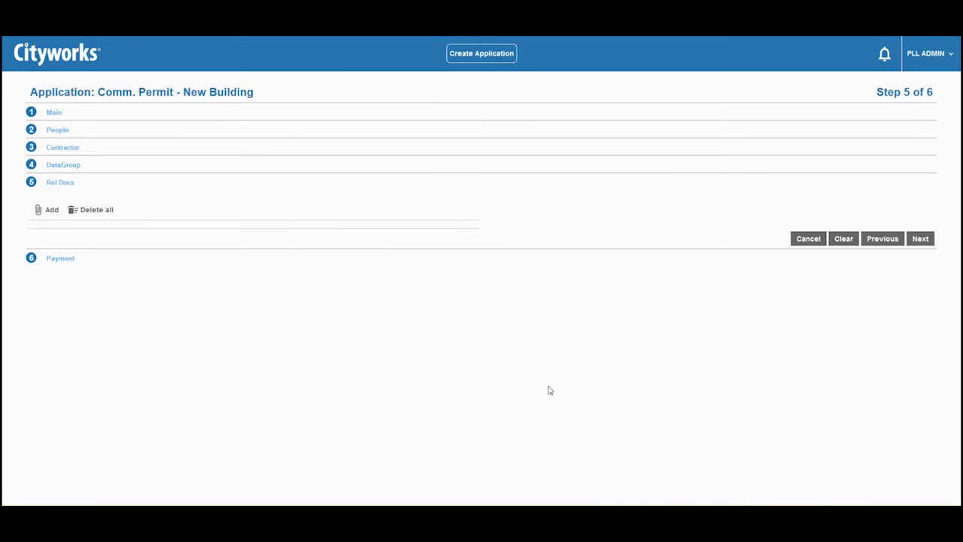
mouse_move(114, 224)
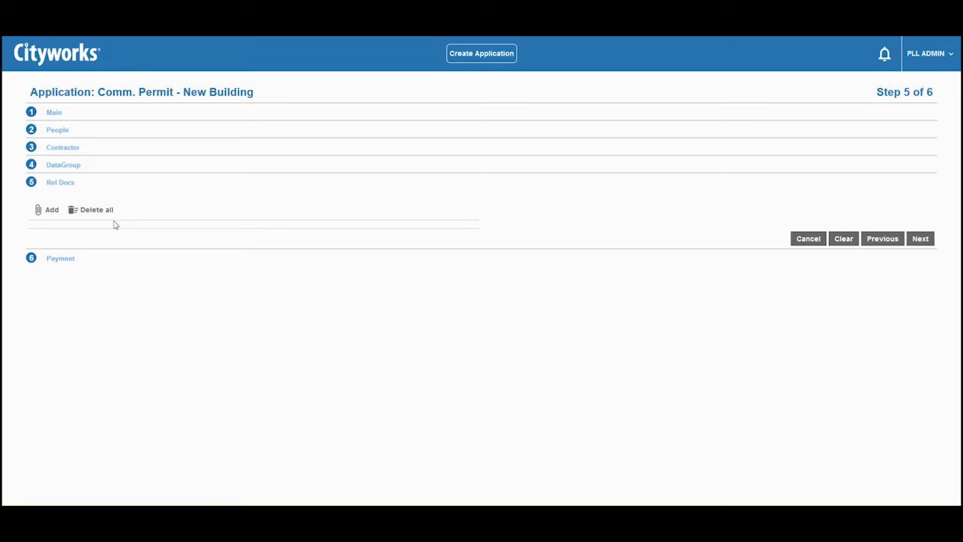
mouse_move(148, 217)
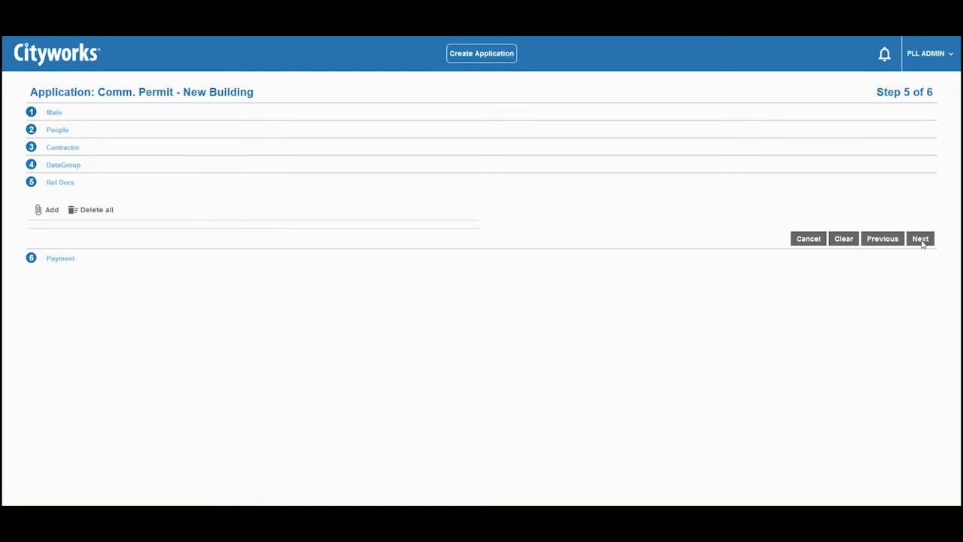
Skip past Ref Docs, accept Payment Terms and Conditions, and choose Pay Now for the $720.00 fee.
click(921, 238)
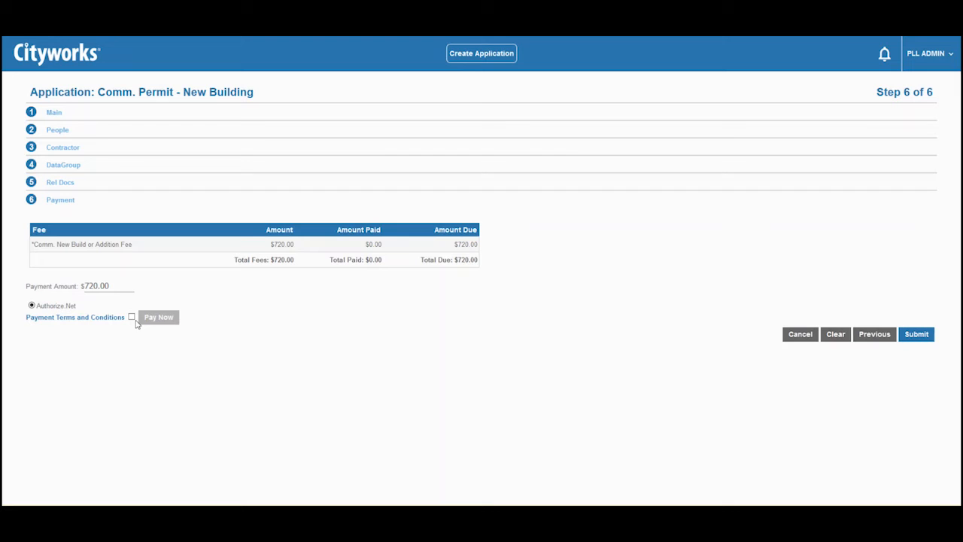
click(132, 316)
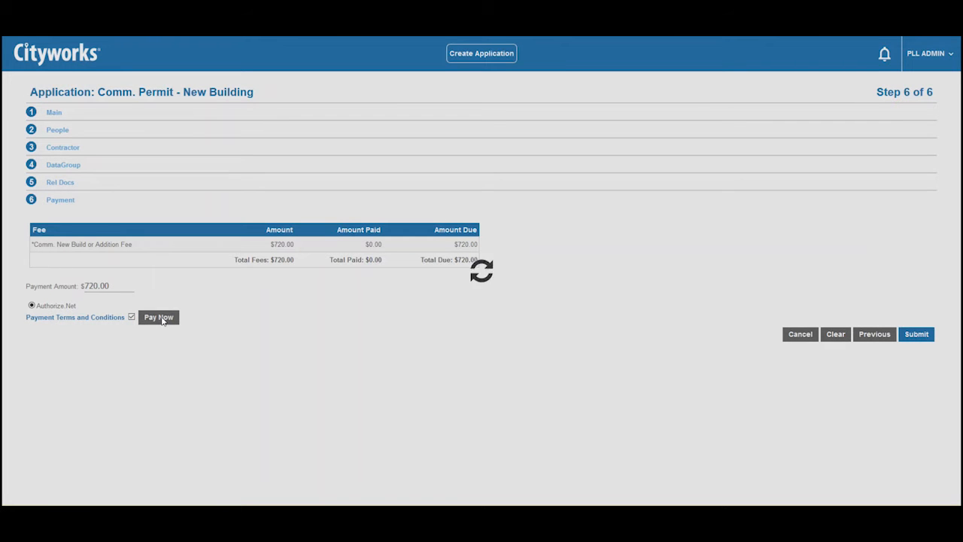
click(158, 315)
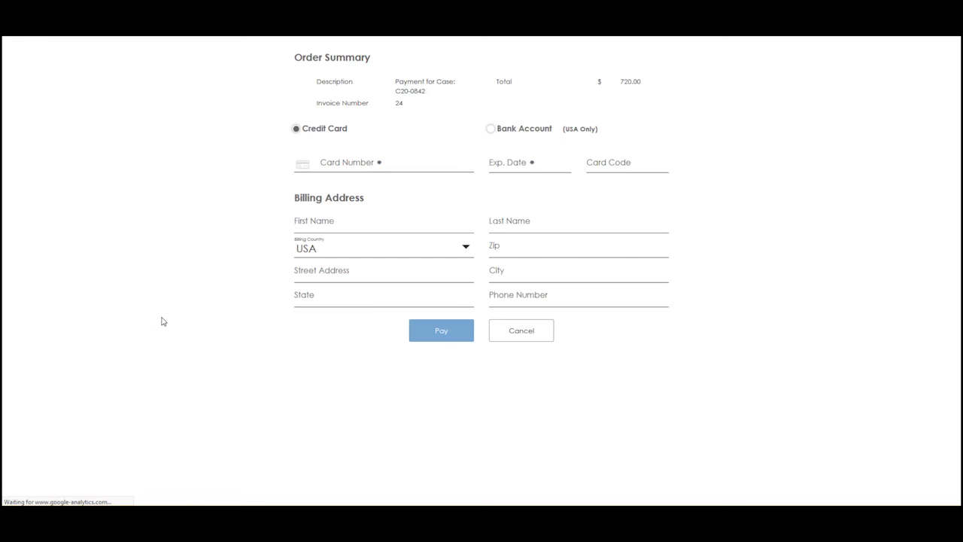
mouse_move(337, 173)
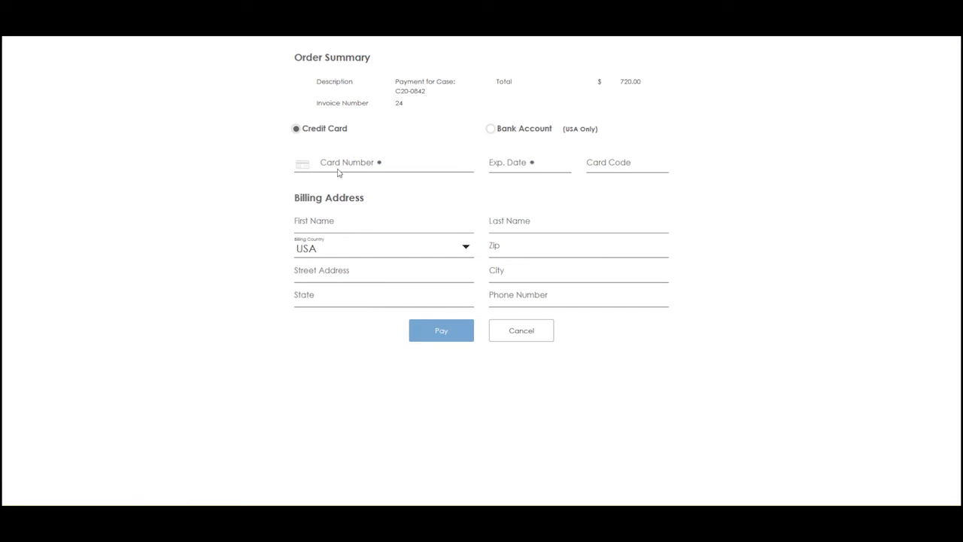
text(3700 000000 00002)
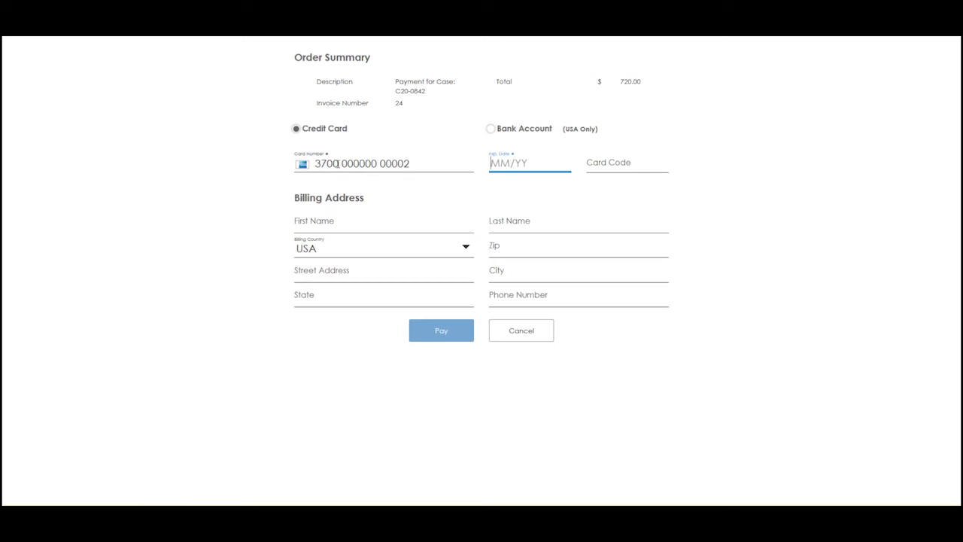
text(0)
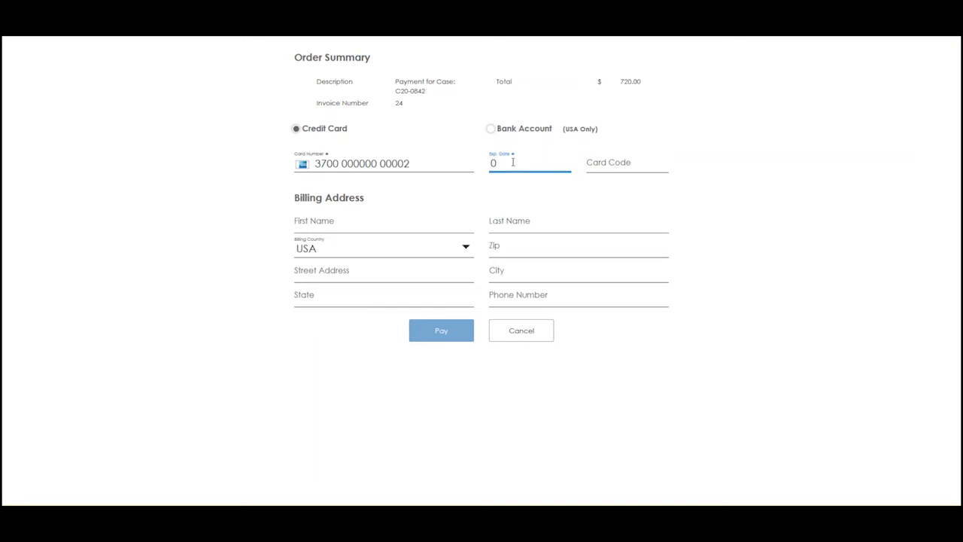
text(5/22)
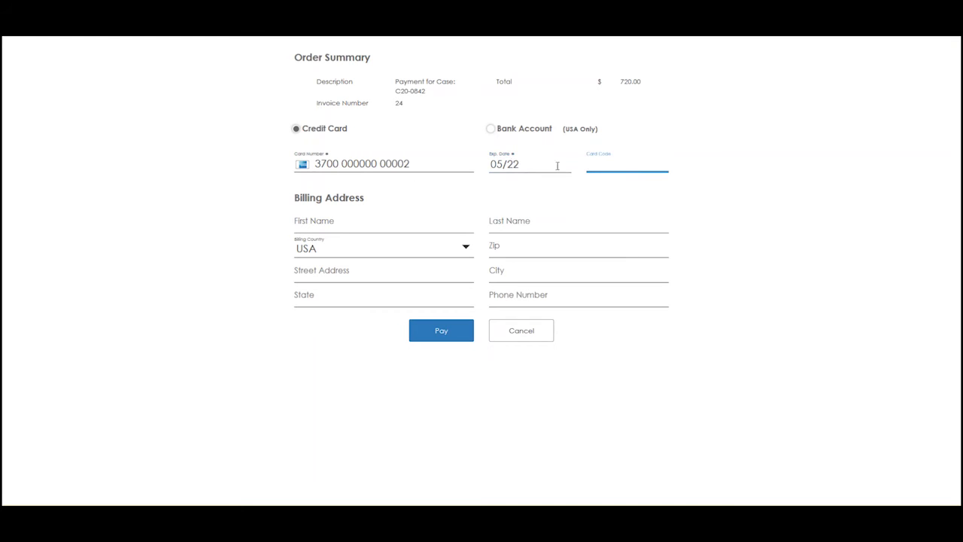
text(1234)
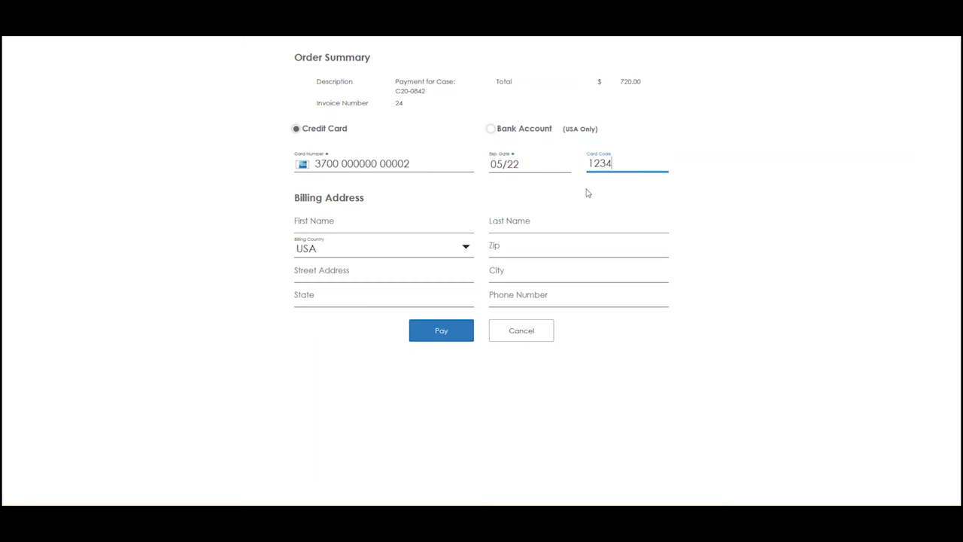
click(441, 331)
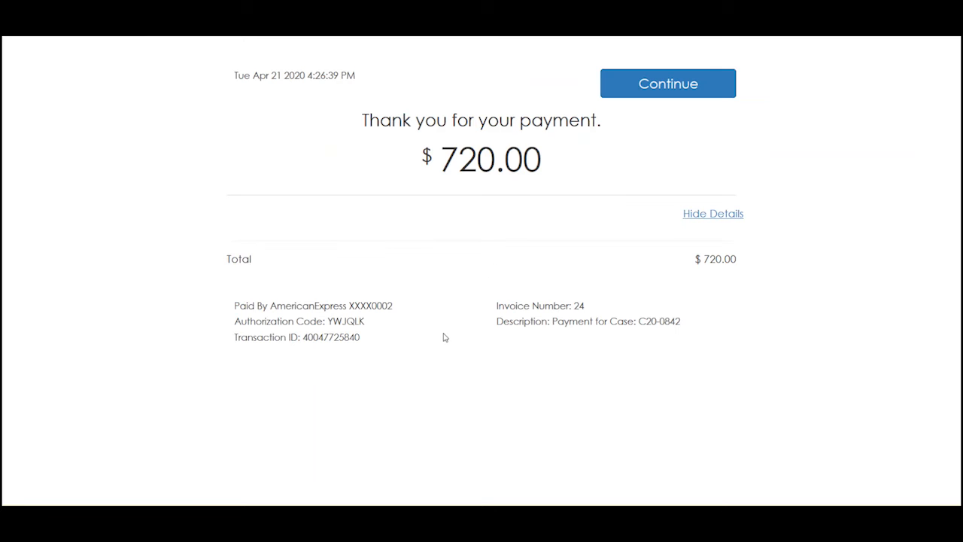
click(666, 83)
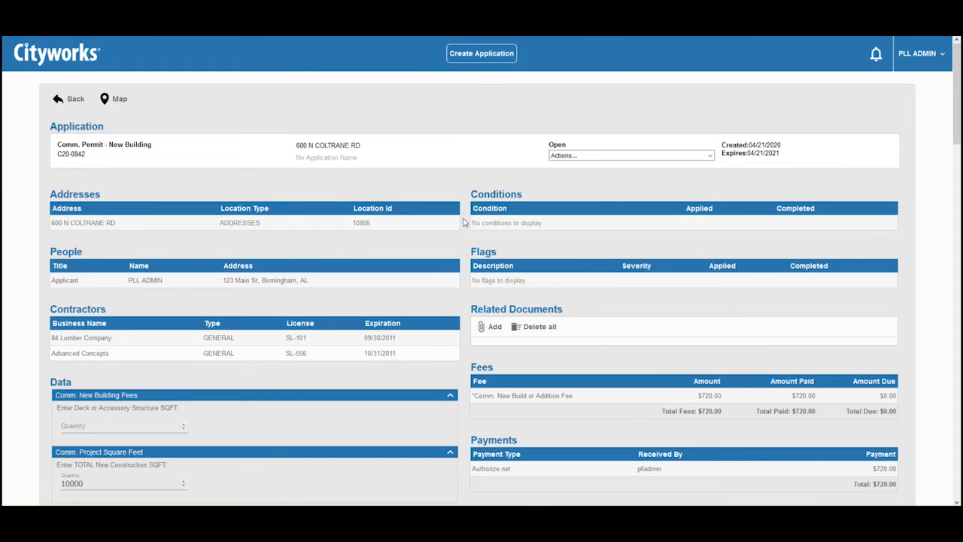
scroll(down, 3)
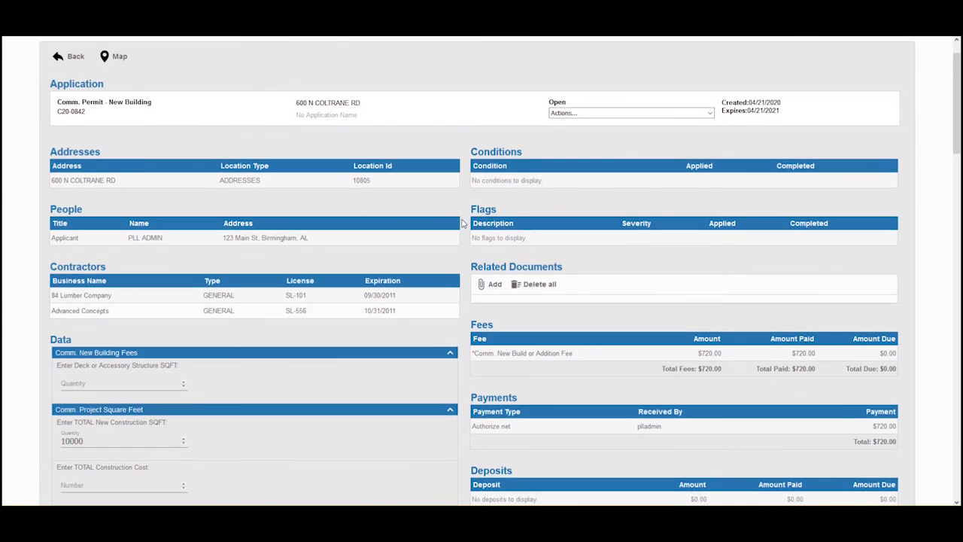
scroll(down, 3)
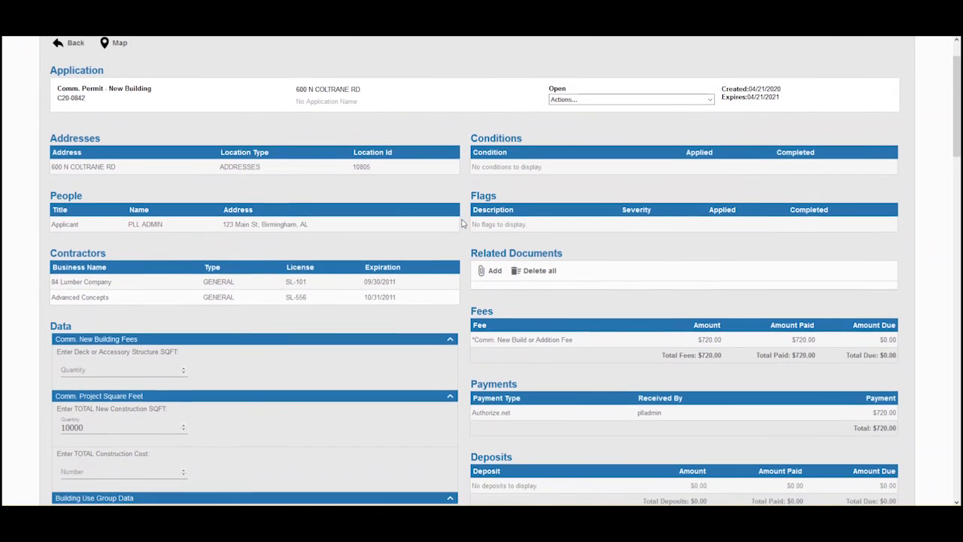
scroll(down, 3)
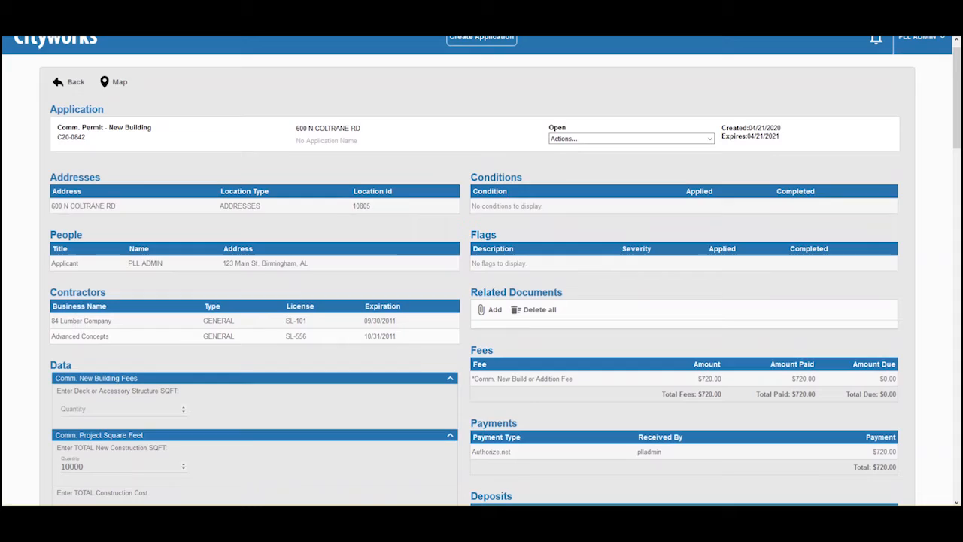
Go back to the Submitted applications list with C20-0842 shown at the top.
click(67, 81)
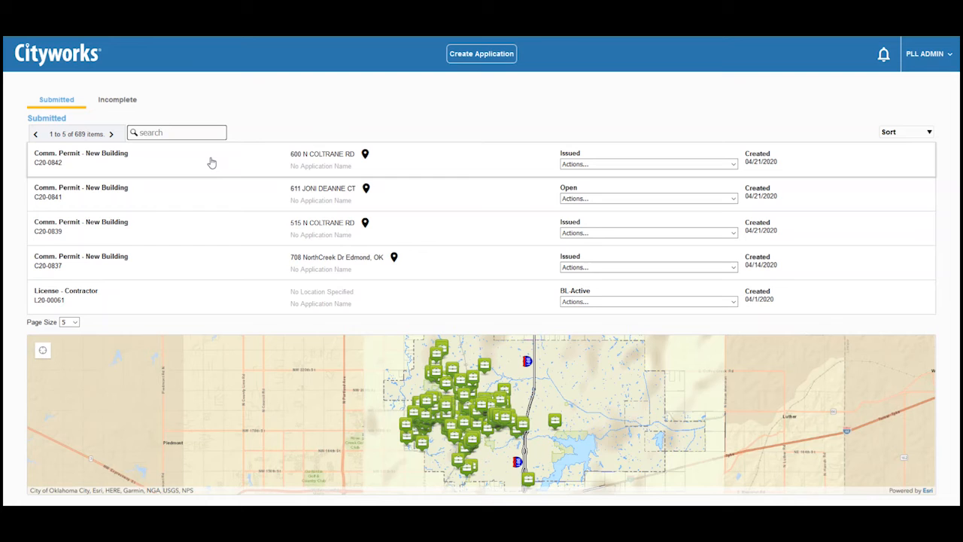
mouse_move(505, 163)
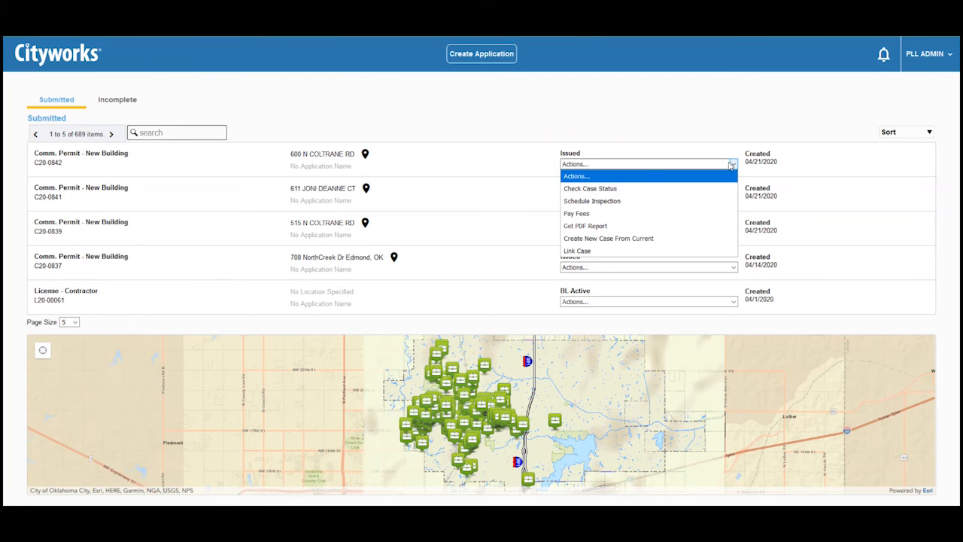
mouse_move(590, 188)
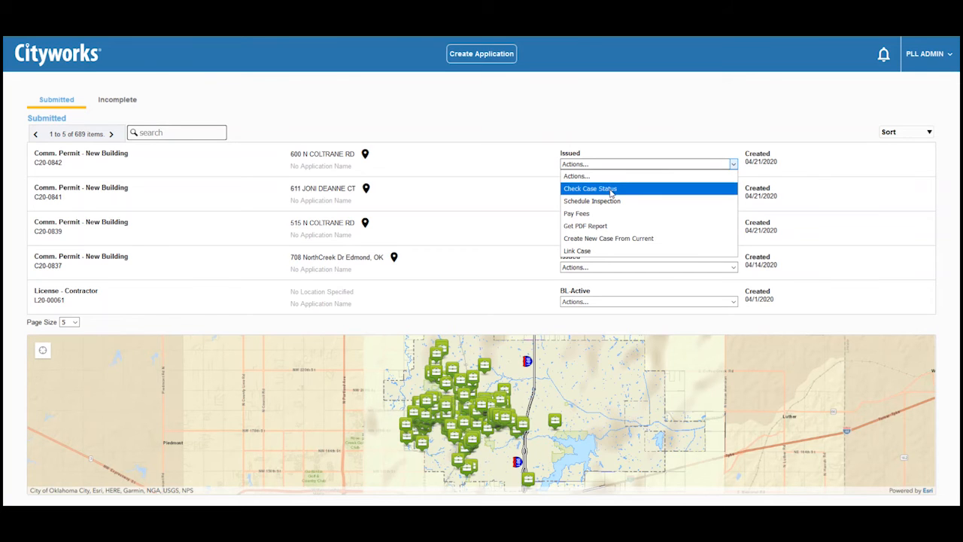
Check Case Status for C20-0842 and review its Workflow table with APPROVED result and Issue Permit ISSUE.
click(590, 188)
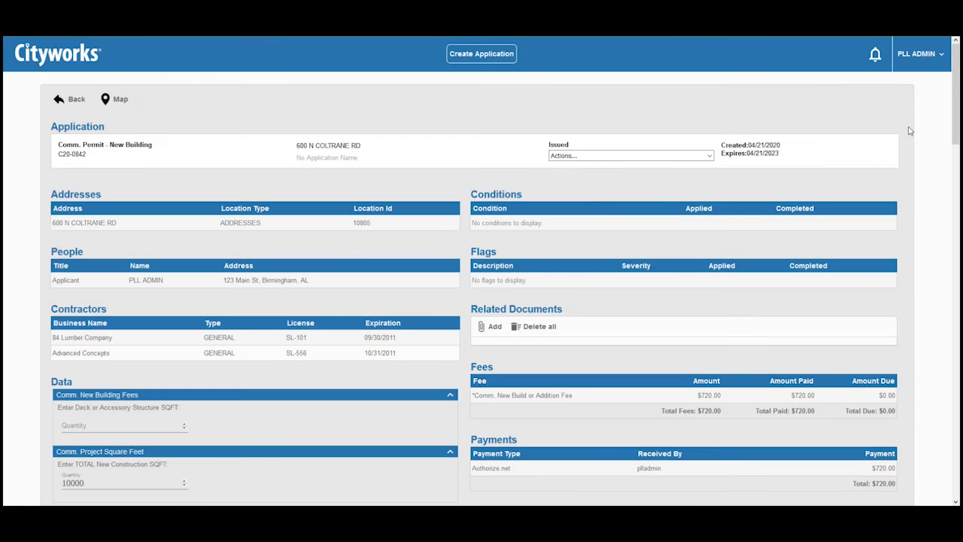
scroll(down, 3)
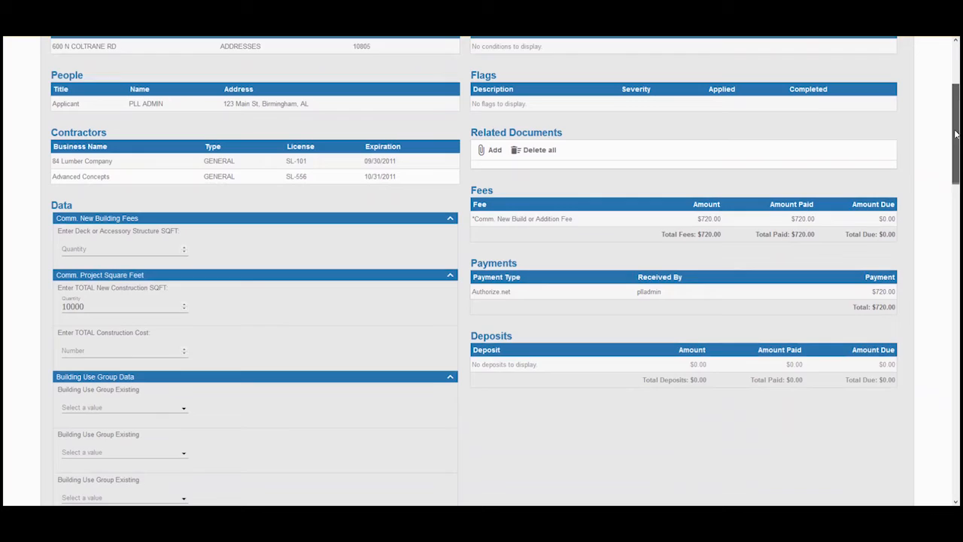
scroll(down, 3)
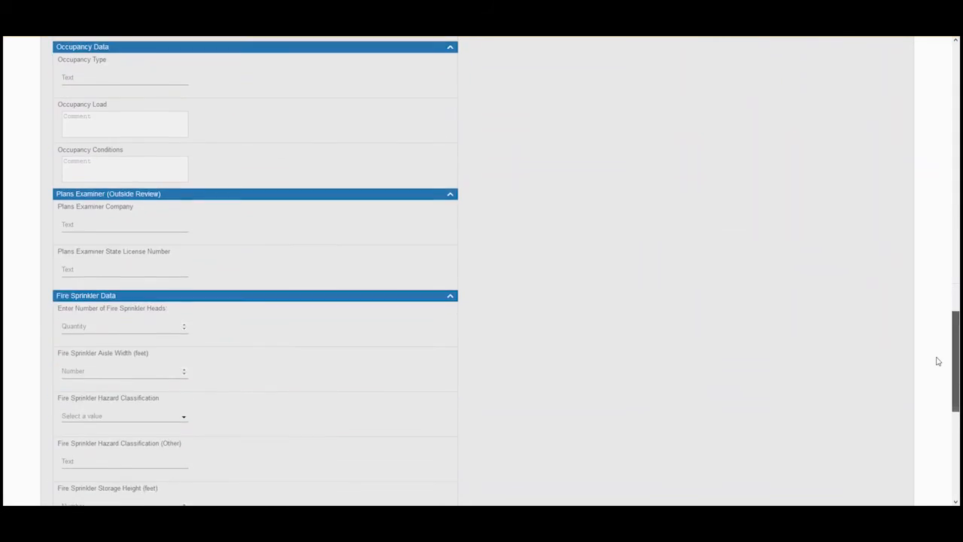
scroll(down, 3)
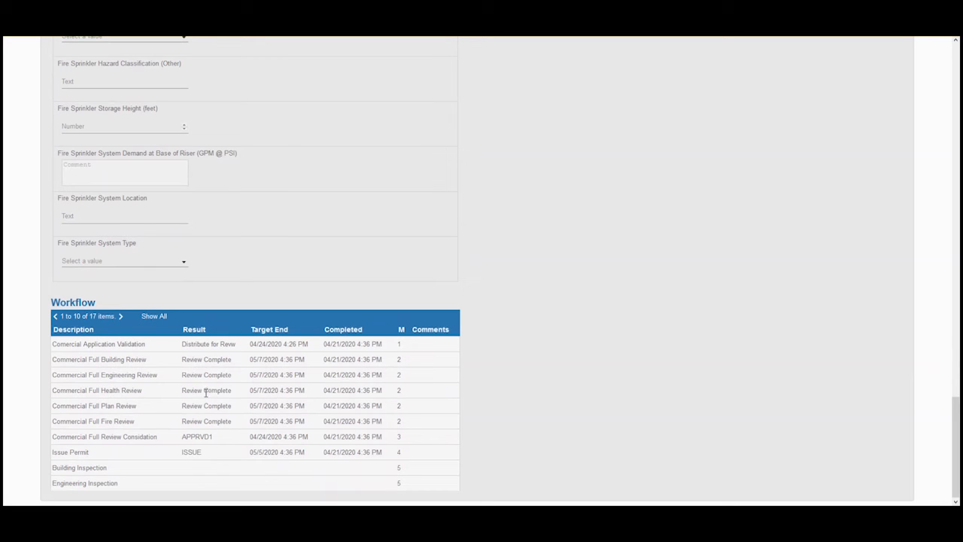
mouse_move(941, 445)
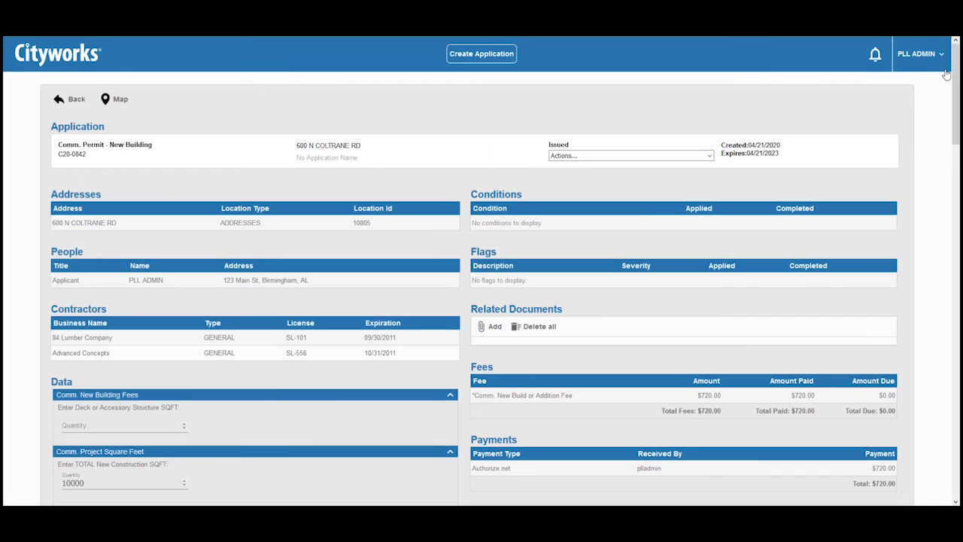
Choose Schedule Inspection from the Actions menu for case C20-0842.
click(630, 155)
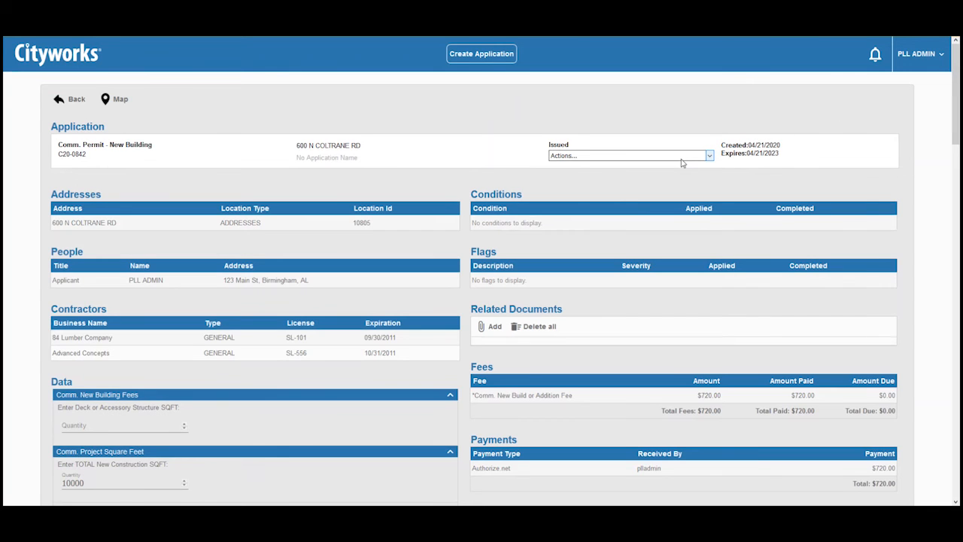
click(629, 155)
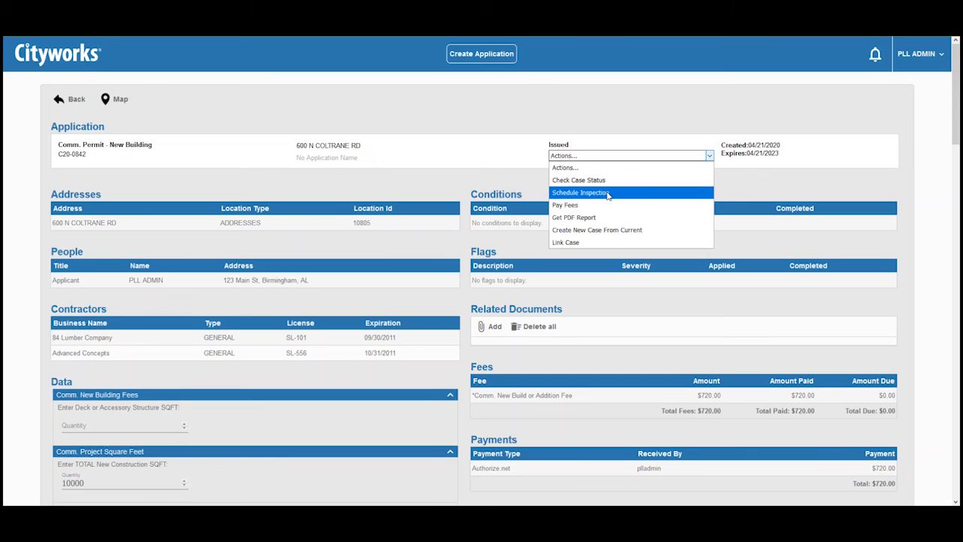
click(581, 193)
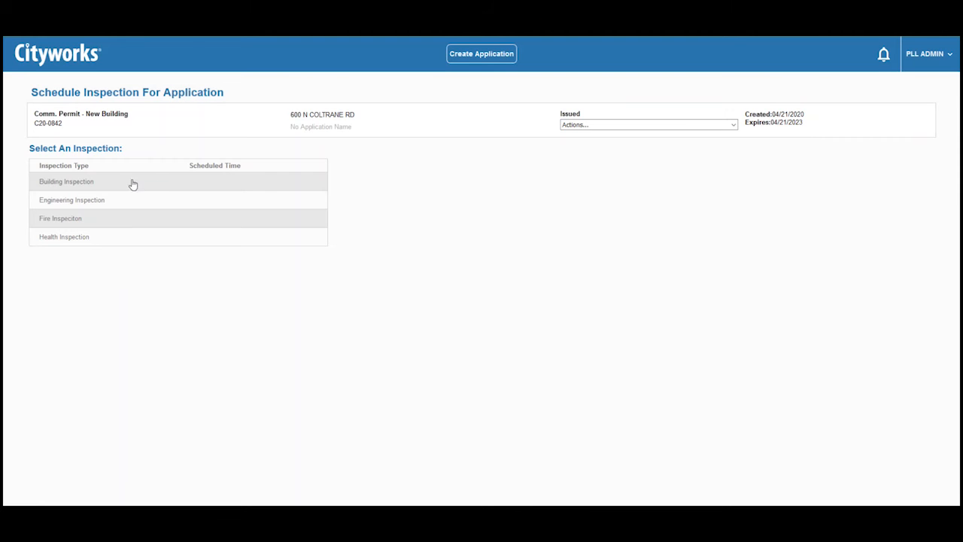
mouse_move(127, 185)
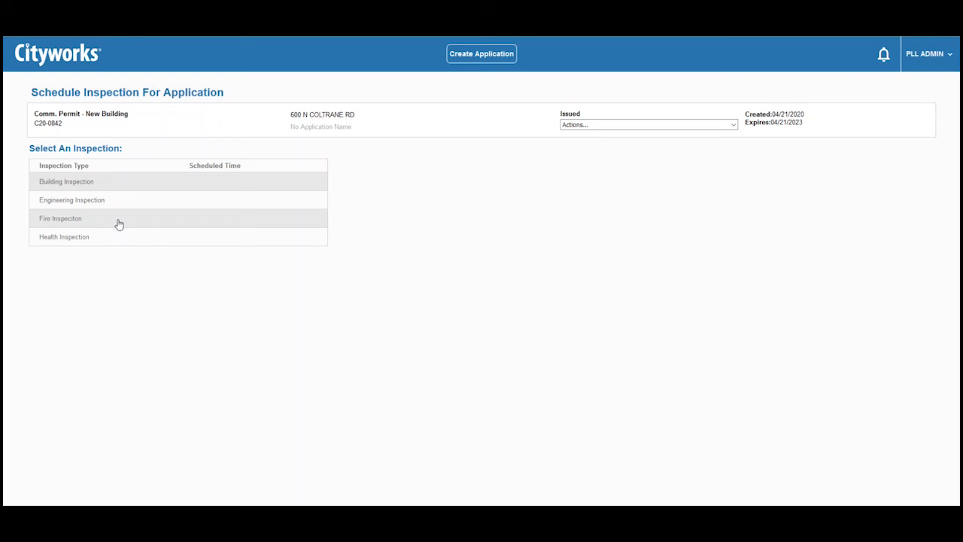
mouse_move(66, 187)
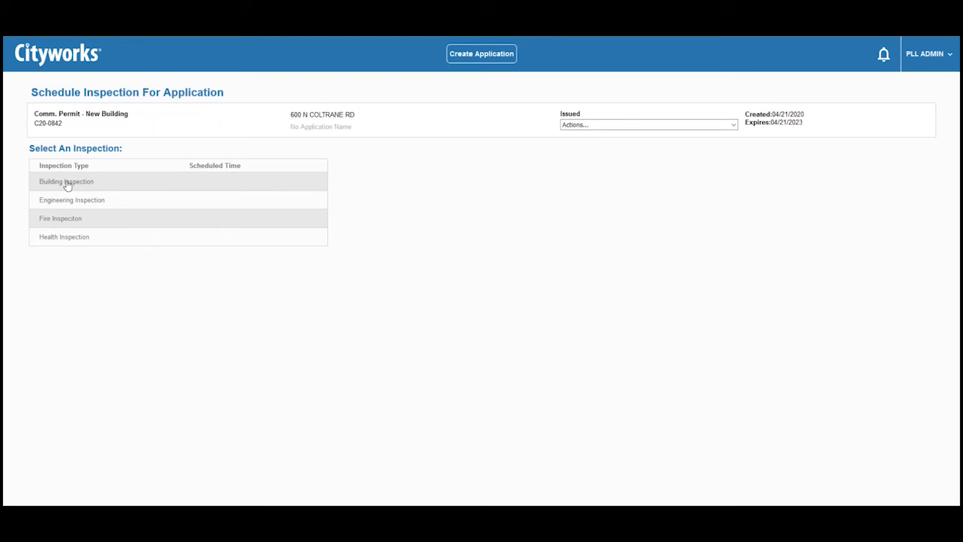
Book the Building Inspection for Thursday, April 23, 2020 at 8:45 AM.
click(66, 180)
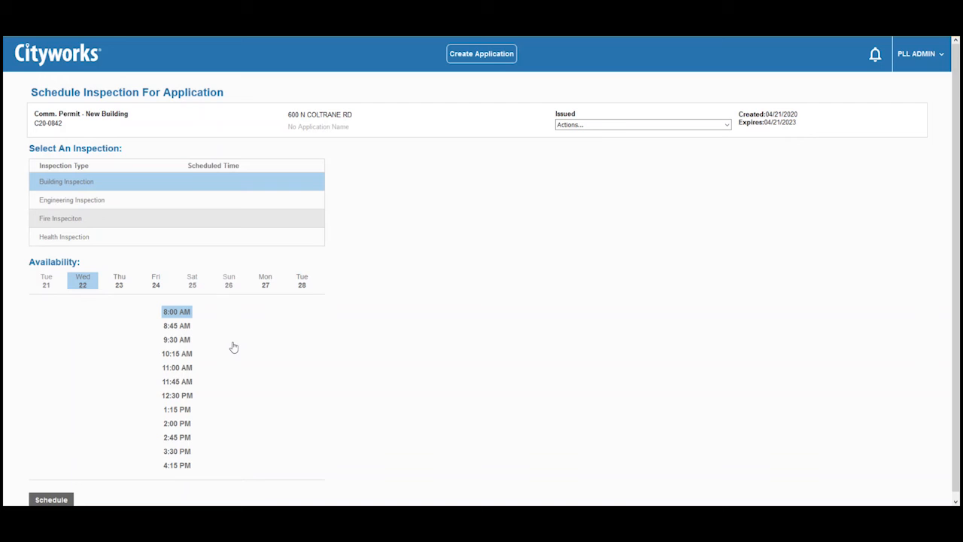
mouse_move(119, 286)
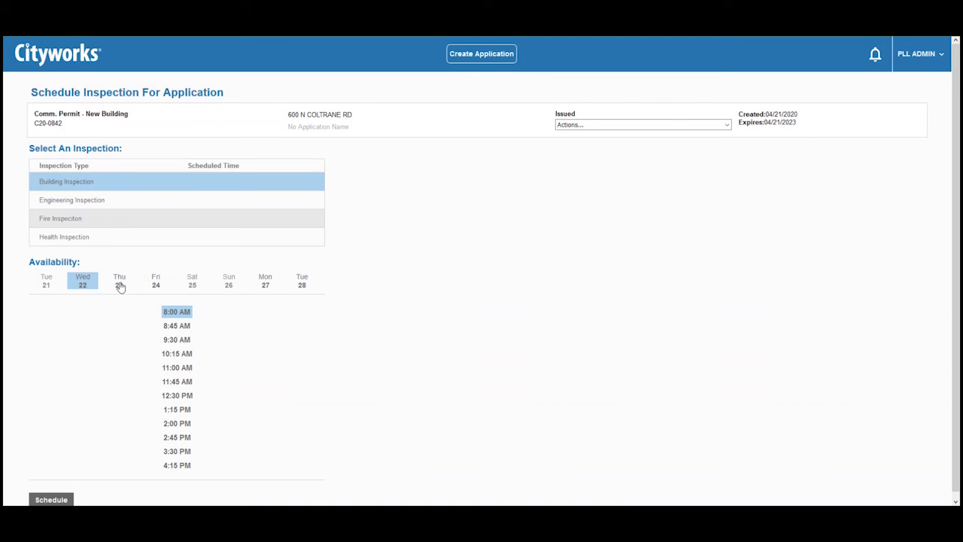
click(120, 282)
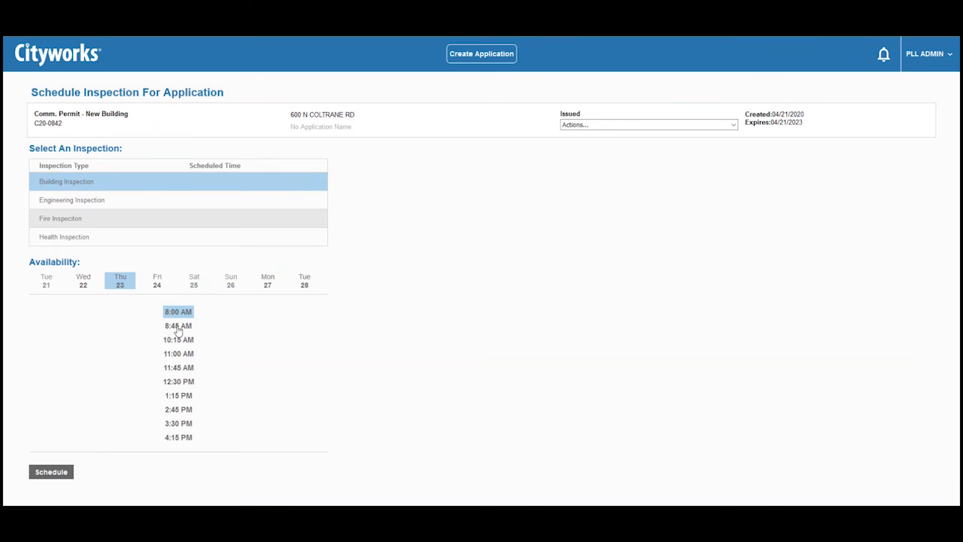
click(177, 325)
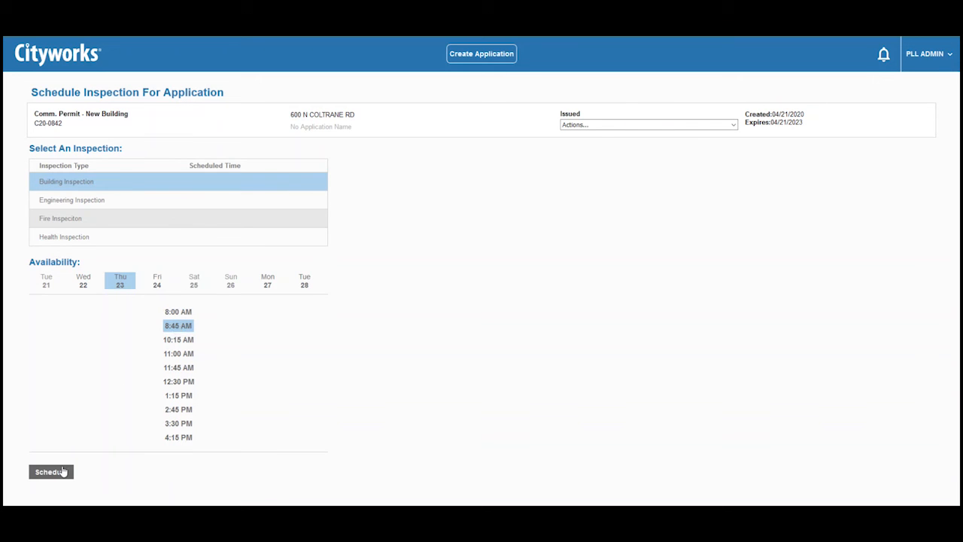
click(51, 472)
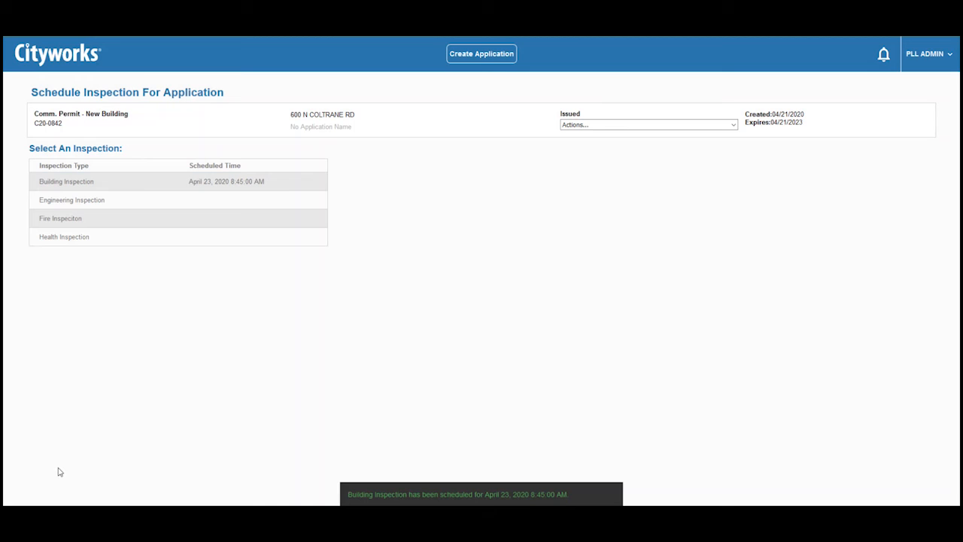
mouse_move(306, 333)
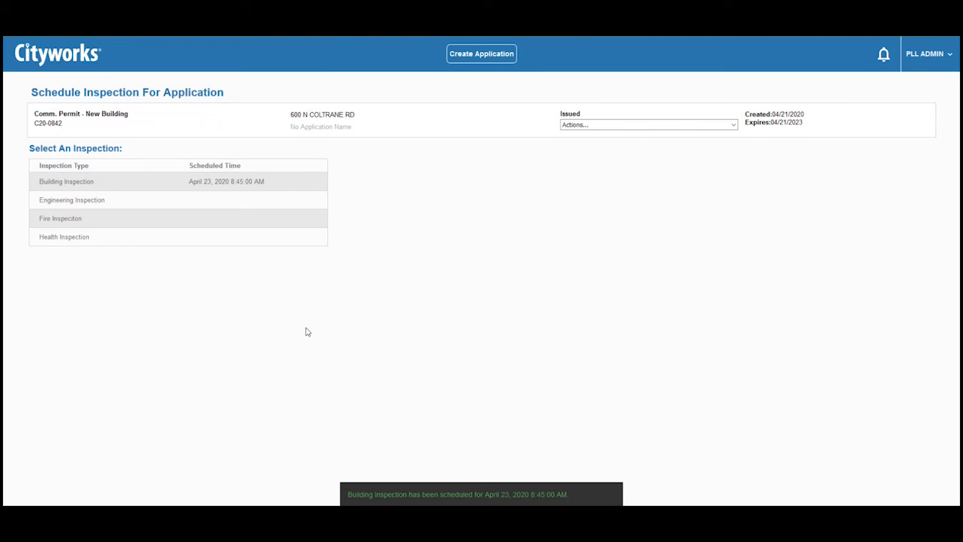